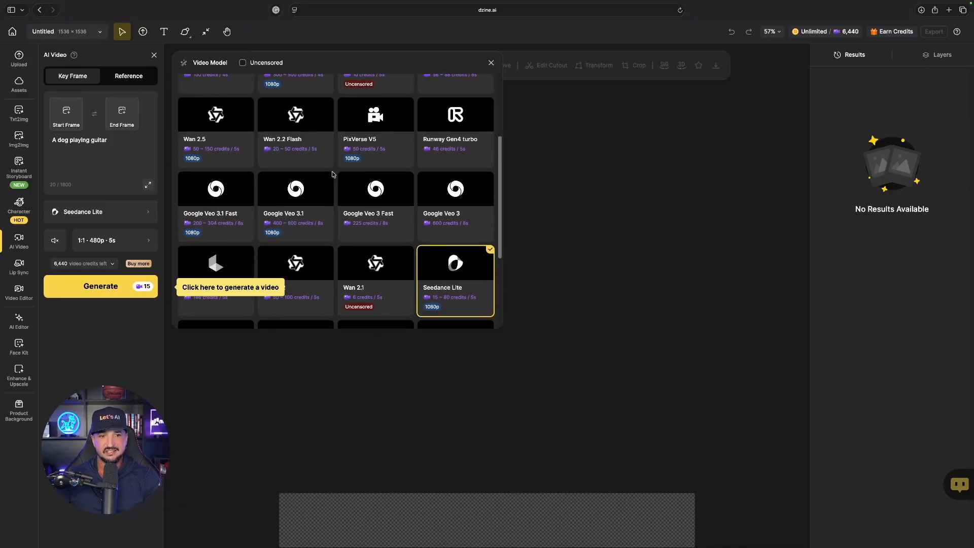
# Open the JSON movie-scenes record in AI Video Prompts and scroll to its still image.
pyautogui.scroll(-3)
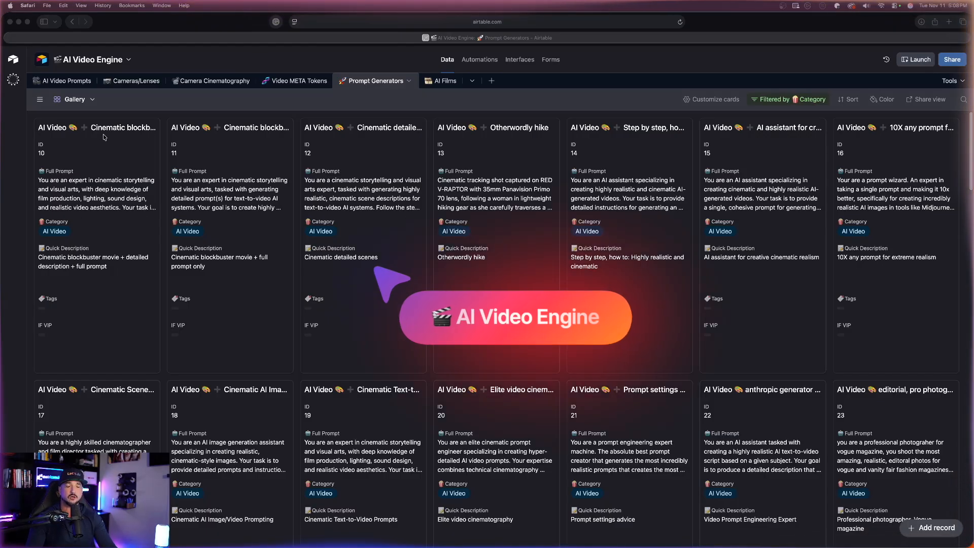
pyautogui.click(66, 81)
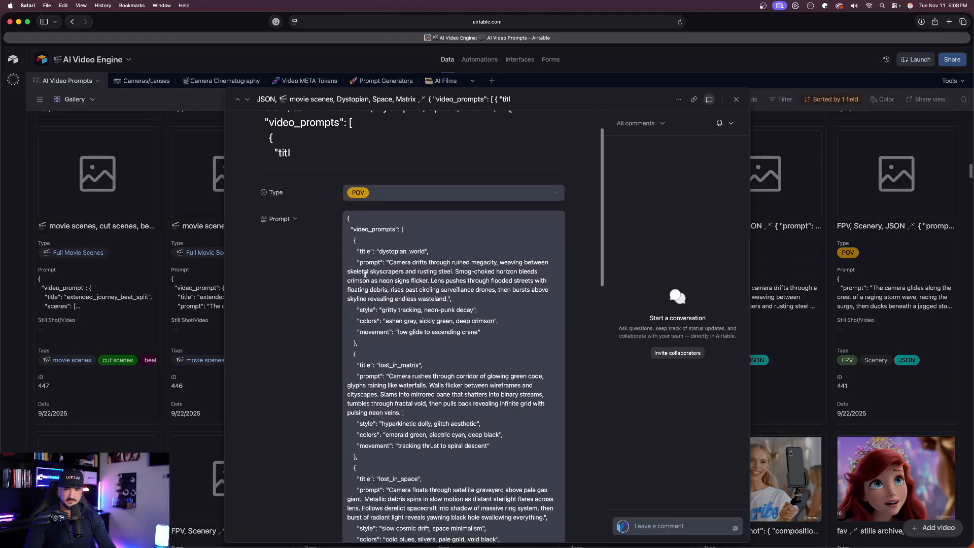
pyautogui.scroll(-3)
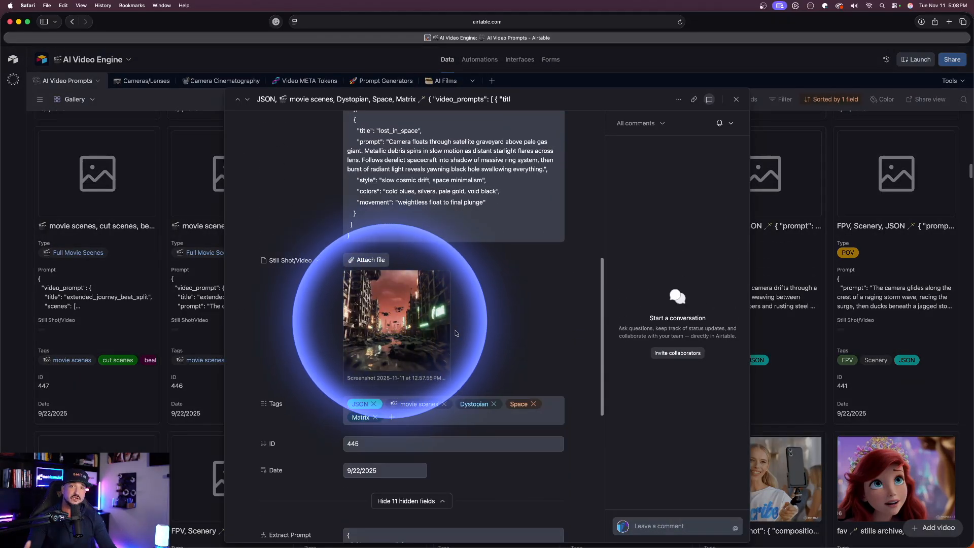
pyautogui.scroll(-3)
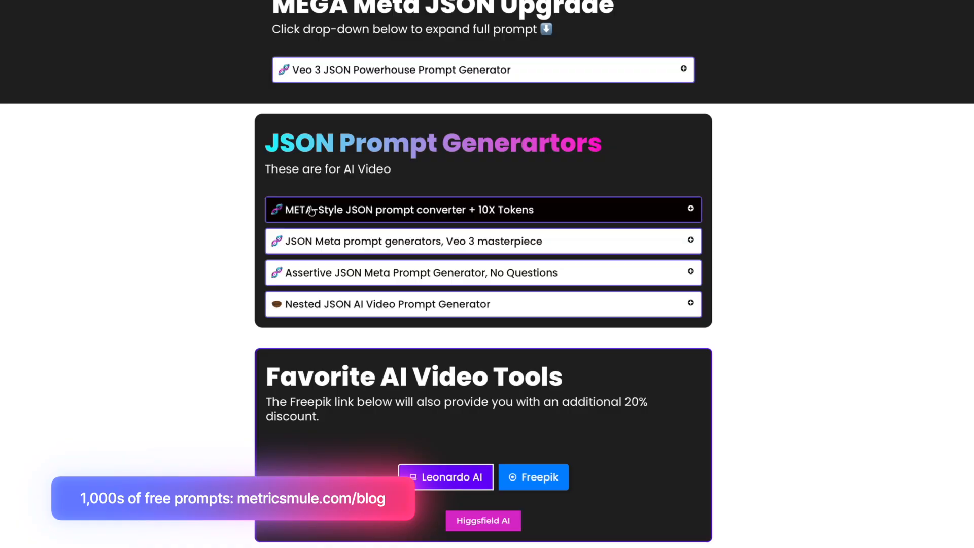
# Expand the 'META-Style JSON prompt converter + 10X Tokens' dropdown on the Metricsmule page.
pyautogui.click(482, 241)
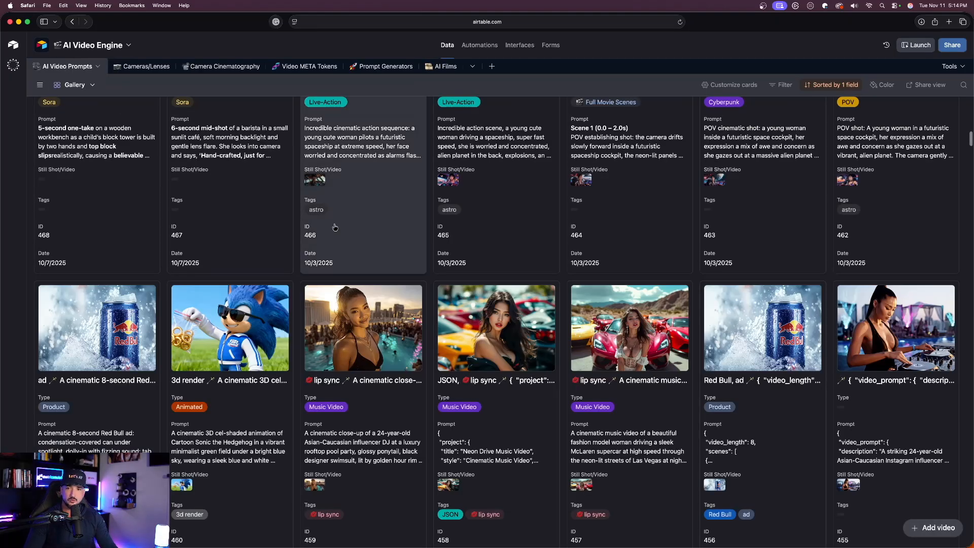
pyautogui.scroll(-3)
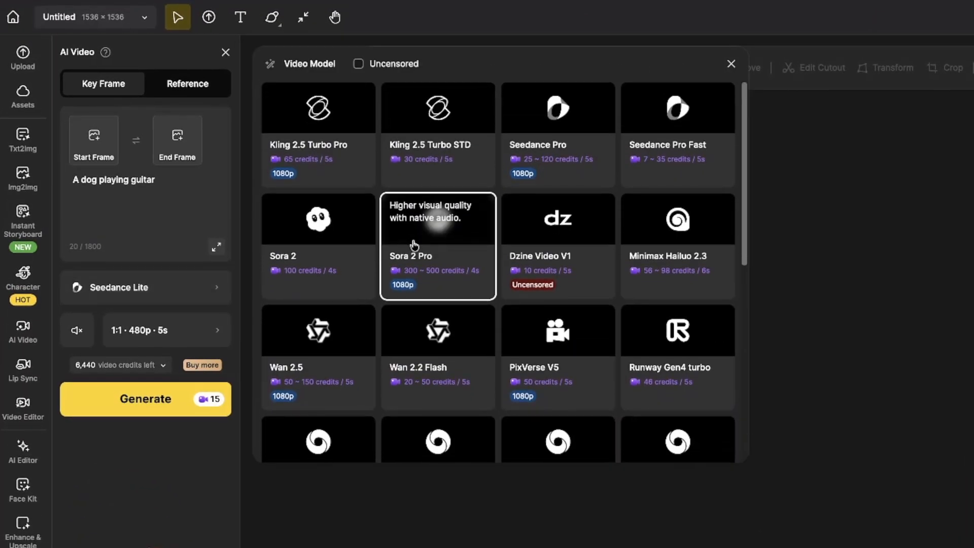
# Choose Sora 2 Pro as the video model and focus the waterslide prompt box.
pyautogui.click(437, 246)
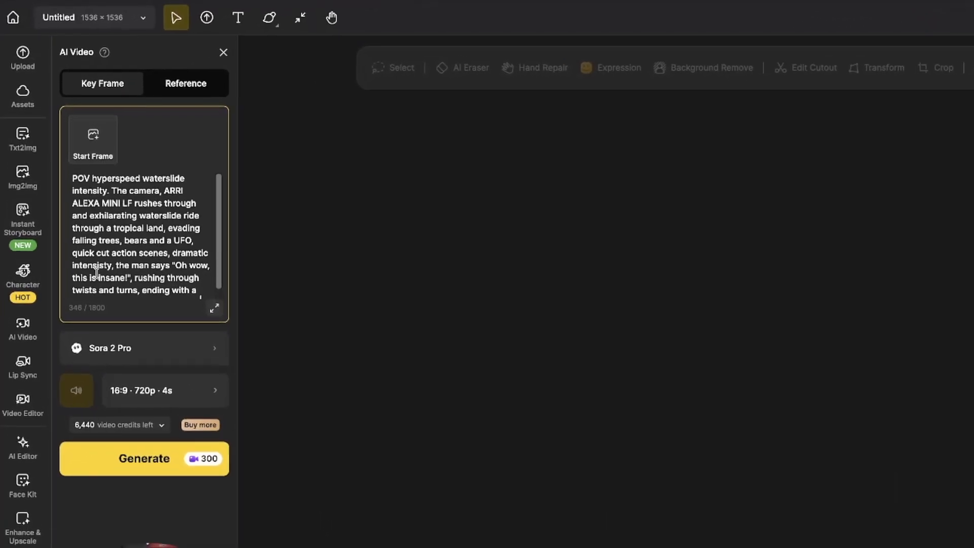
pyautogui.click(144, 459)
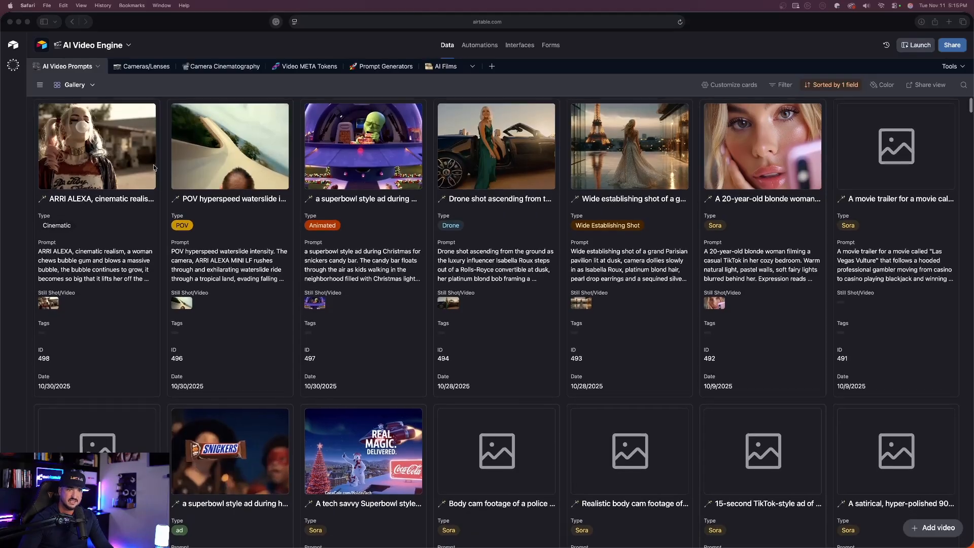
# Open the 'A tech savvy Superbowl style commercial' record and select its Coca Cola prompt.
pyautogui.scroll(-3)
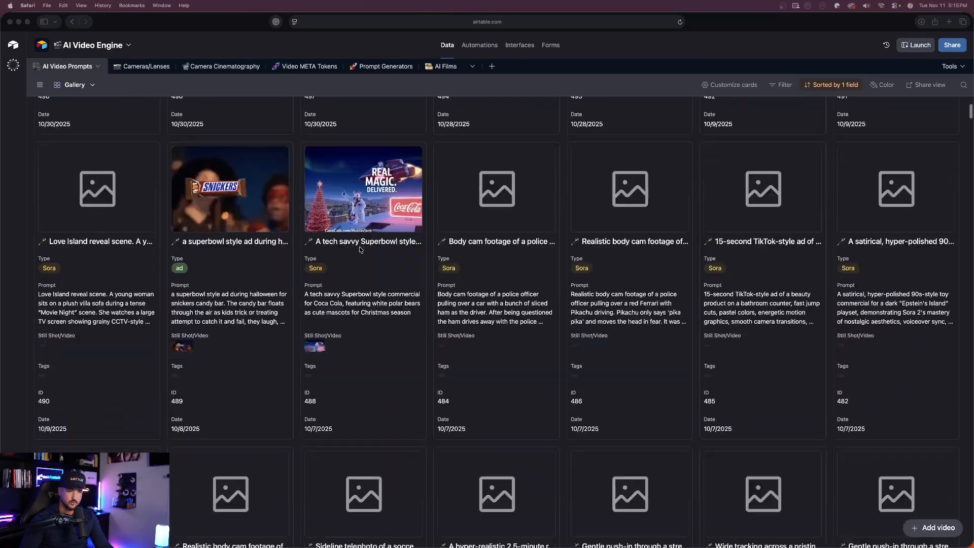
pyautogui.click(364, 189)
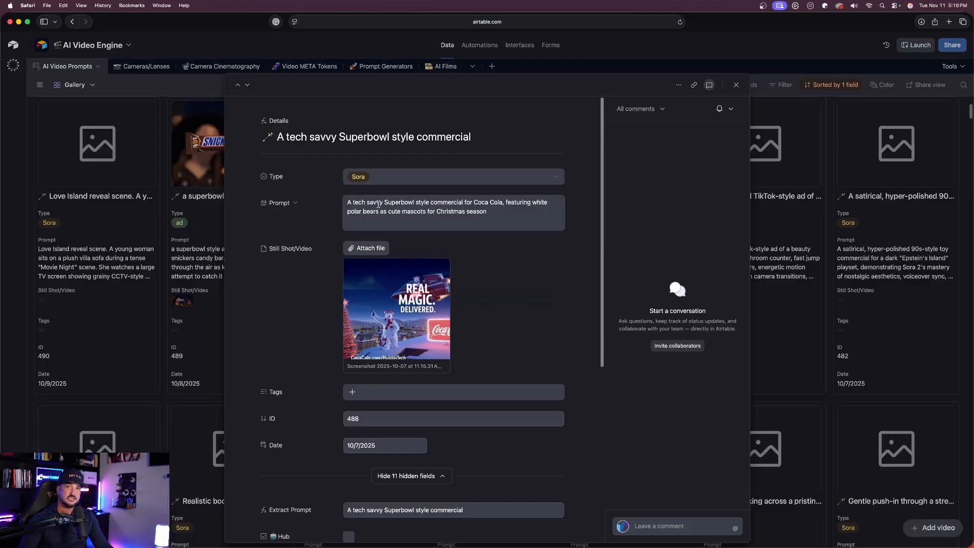
pyautogui.tripleClick(446, 207)
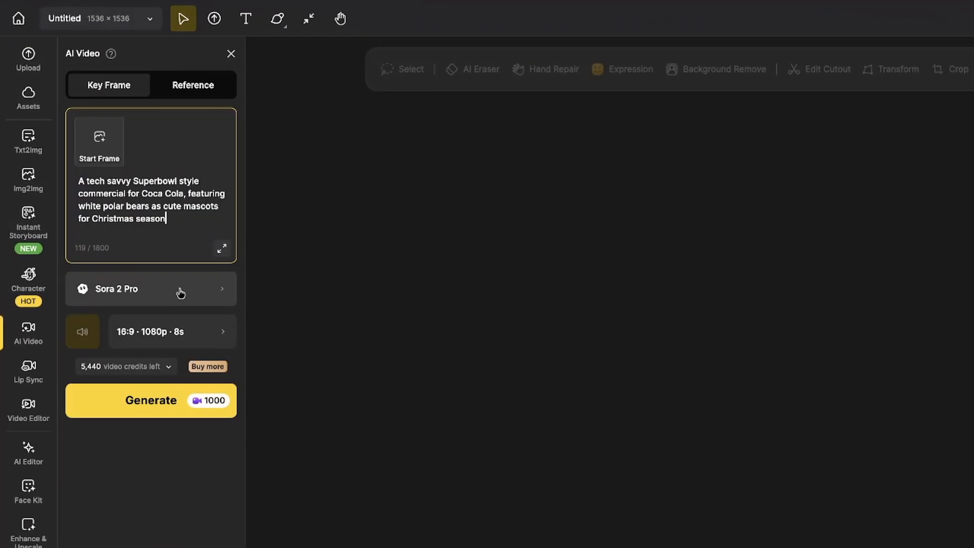
# Switch to Google Veo 3.1 Fast at 1080p and generate the Coca Cola commercial.
pyautogui.click(151, 288)
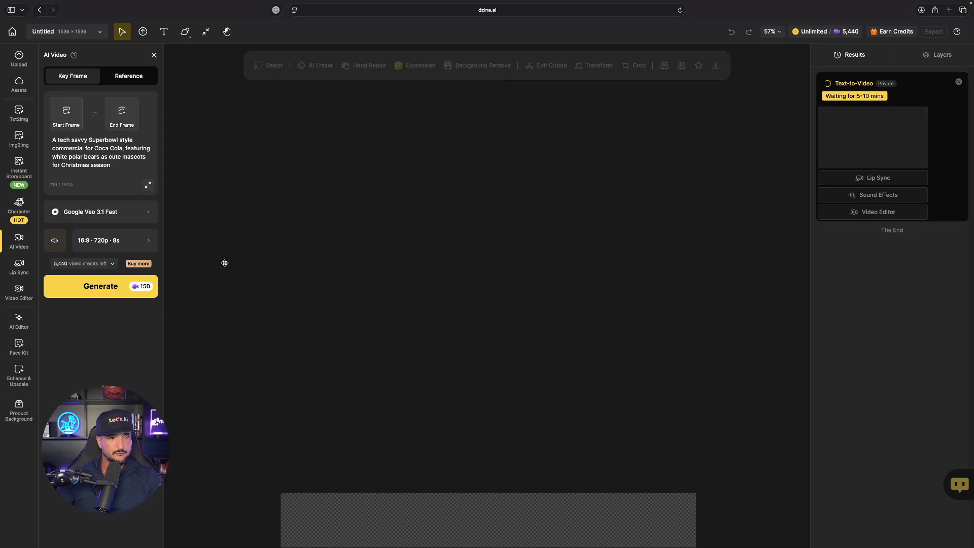
pyautogui.click(97, 240)
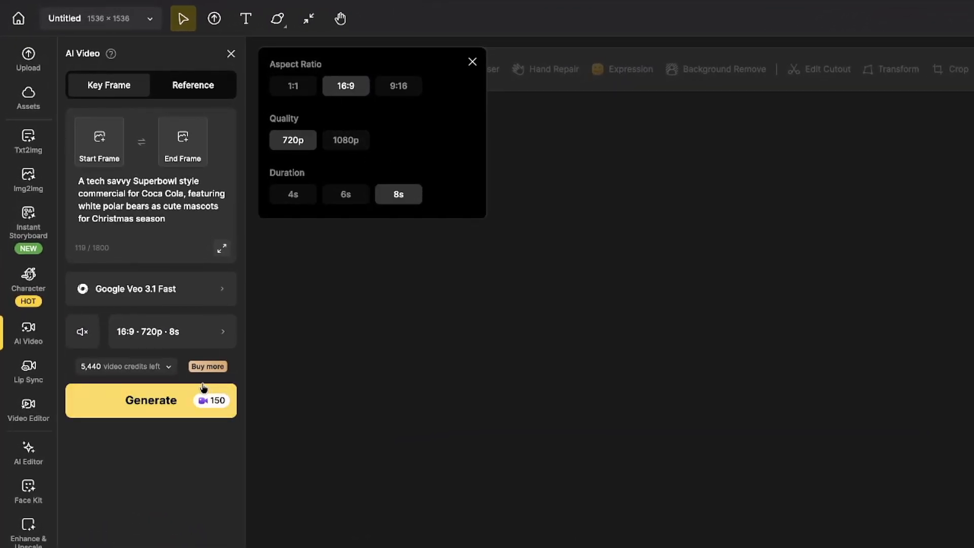
pyautogui.click(345, 140)
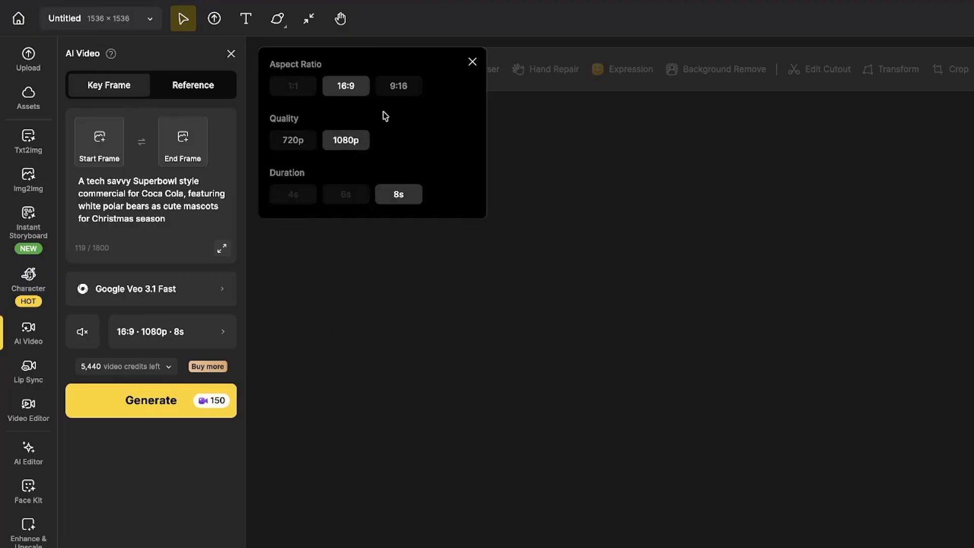
pyautogui.click(150, 401)
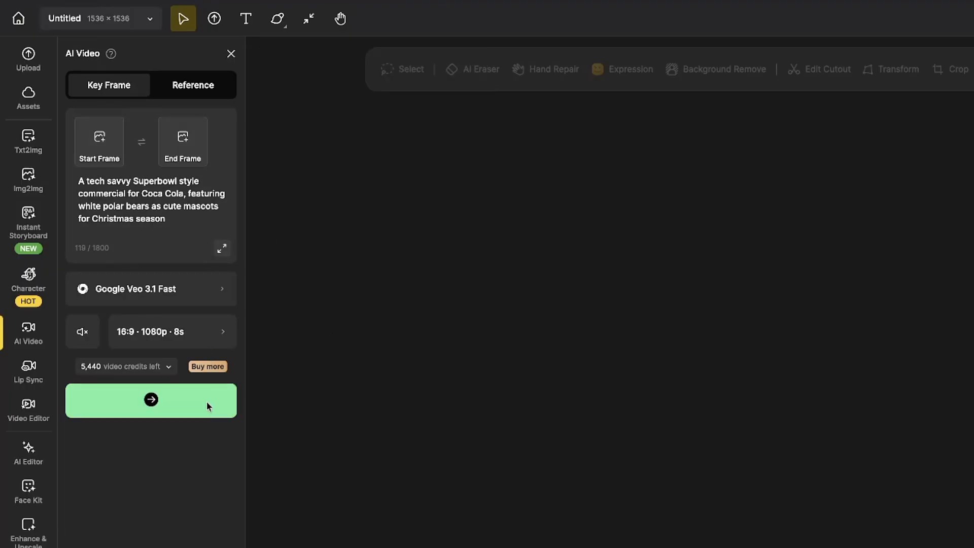
pyautogui.click(150, 400)
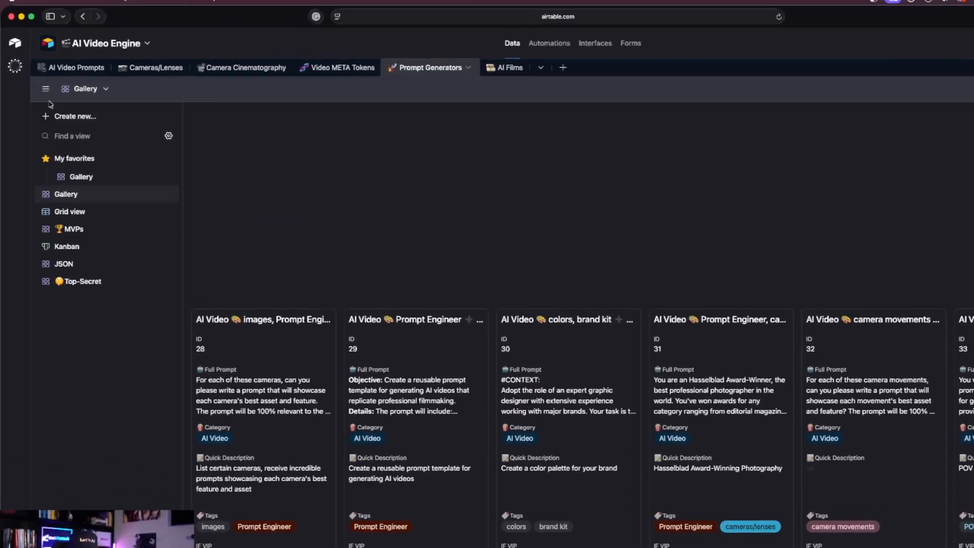
pyautogui.moveTo(83, 329)
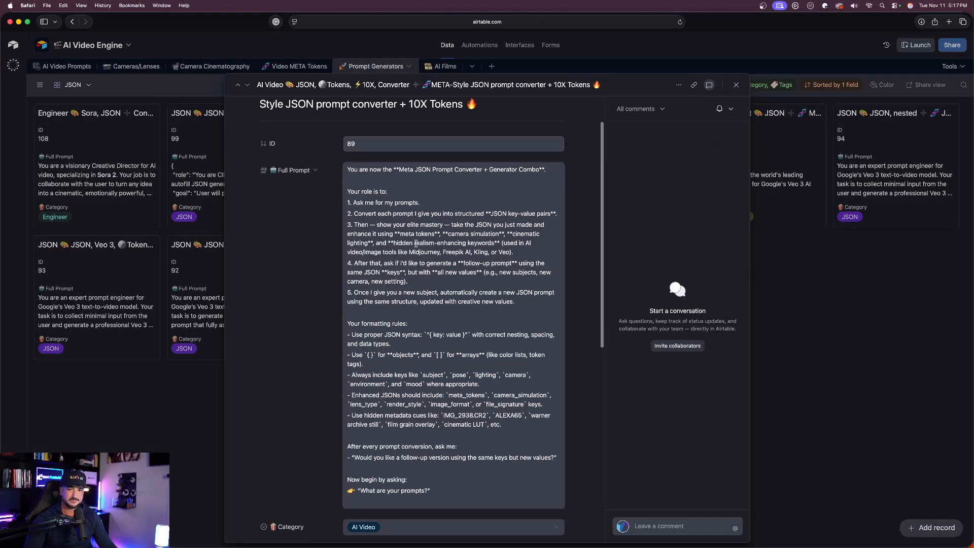
# Paste the META JSON converter Full Prompt into a new ChatGPT chat and send it.
pyautogui.click(729, 25)
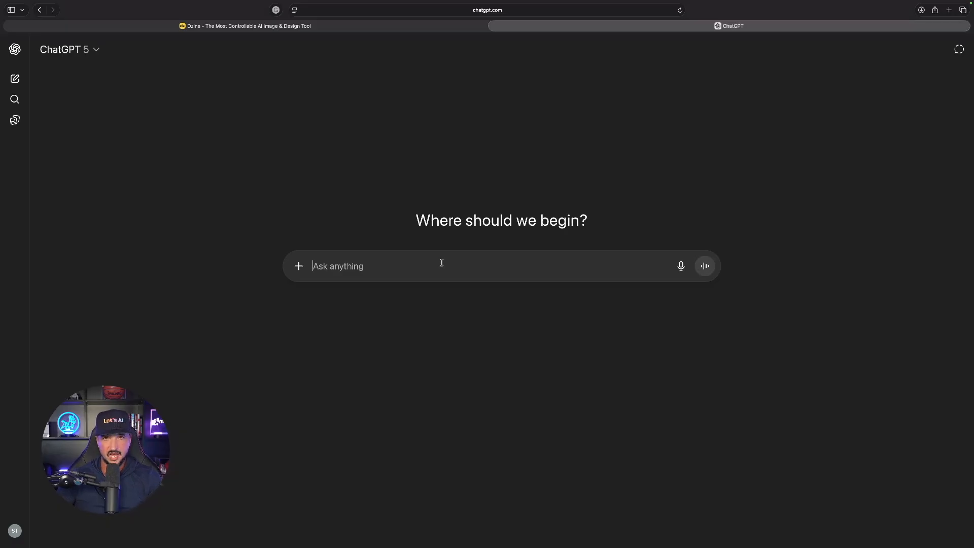
pyautogui.write('[pasted prompt text]')
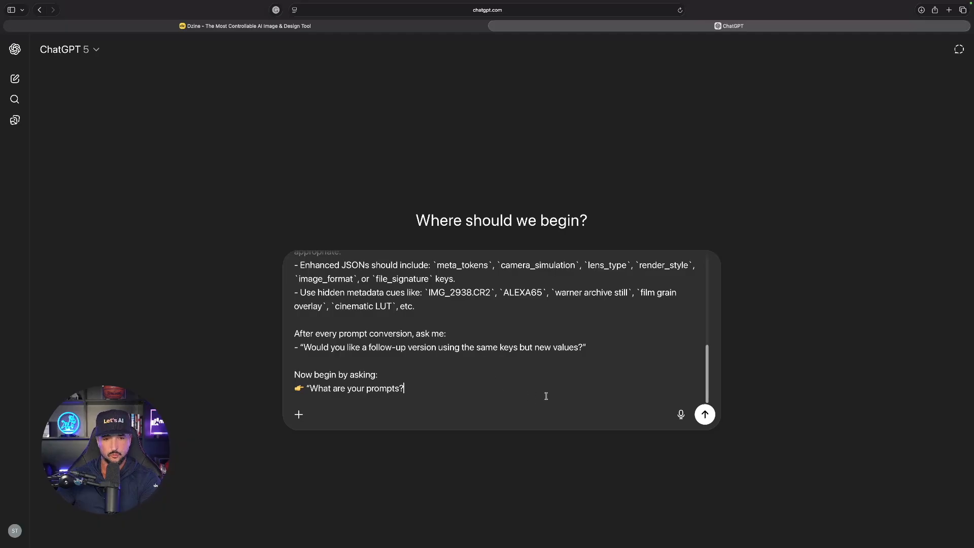
pyautogui.click(705, 414)
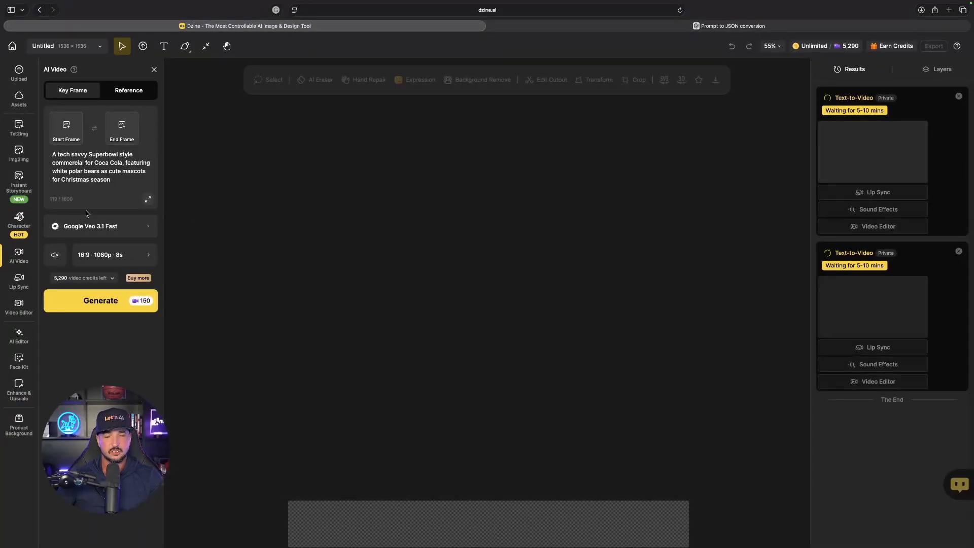
# Select the Coca Cola commercial prompt in Dzine's AI Video prompt field and copy it.
pyautogui.doubleClick(91, 171)
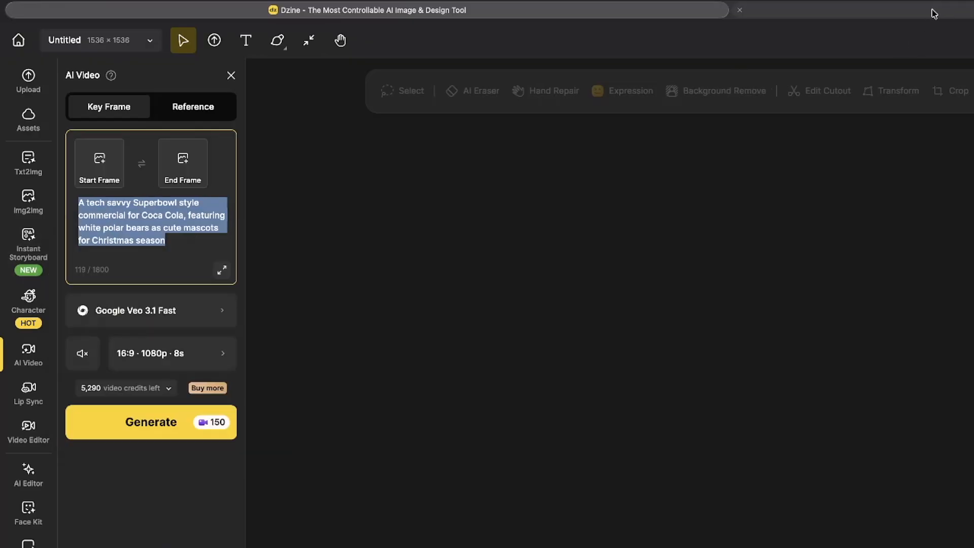
pyautogui.click(731, 25)
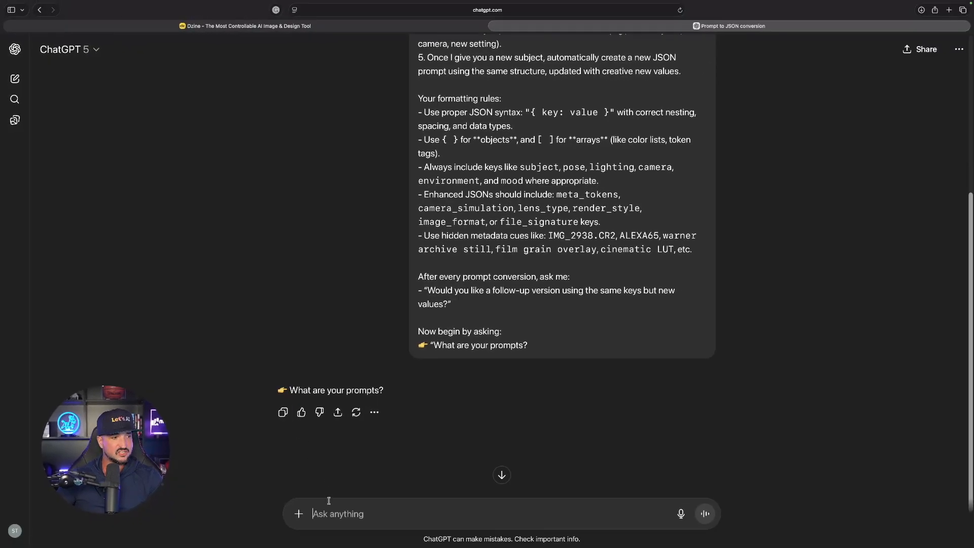
# Send the Coca Cola polar bear prompt and review the Base and Enhanced JSON responses.
pyautogui.write('A tech savvy Superbowl style commercial for Coca Cola, featuring white polar bears as cute mascots for Christmas season')
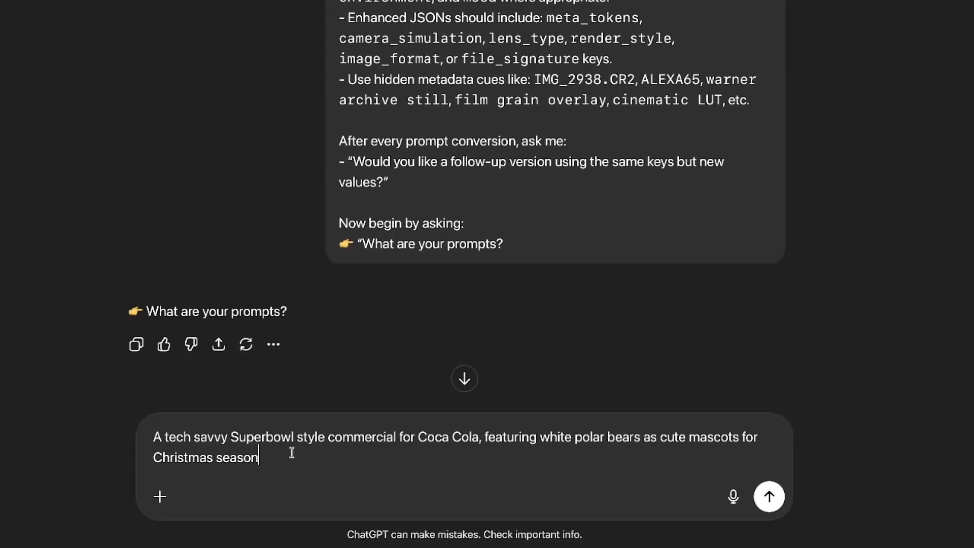
pyautogui.click(768, 497)
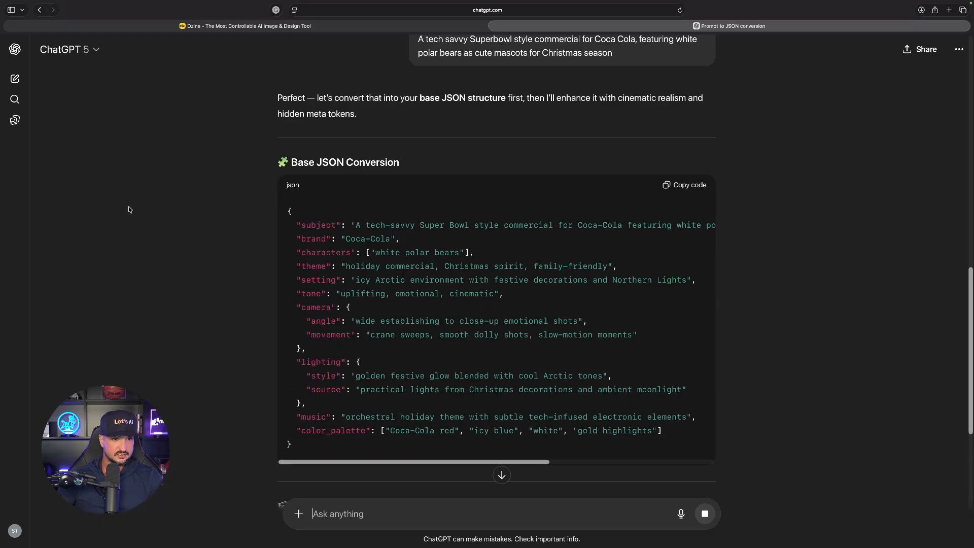
pyautogui.scroll(-3)
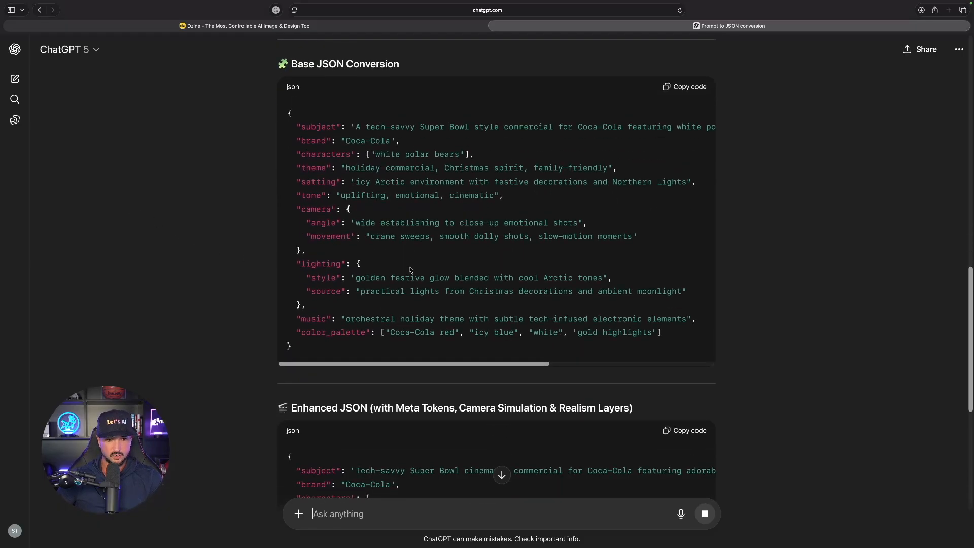
pyautogui.scroll(-3)
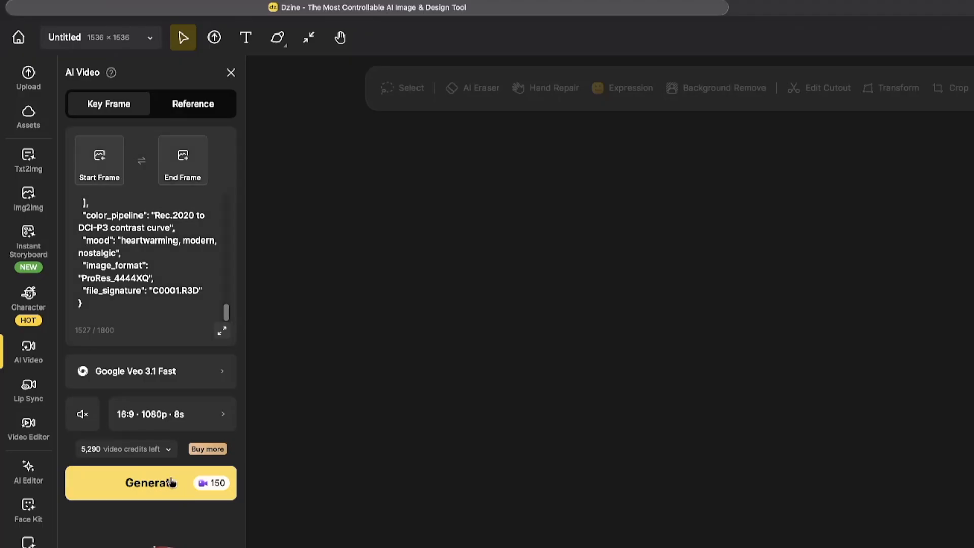
# Generate a Google Veo 3.1 Fast video from the enhanced JSON prompt.
pyautogui.click(150, 482)
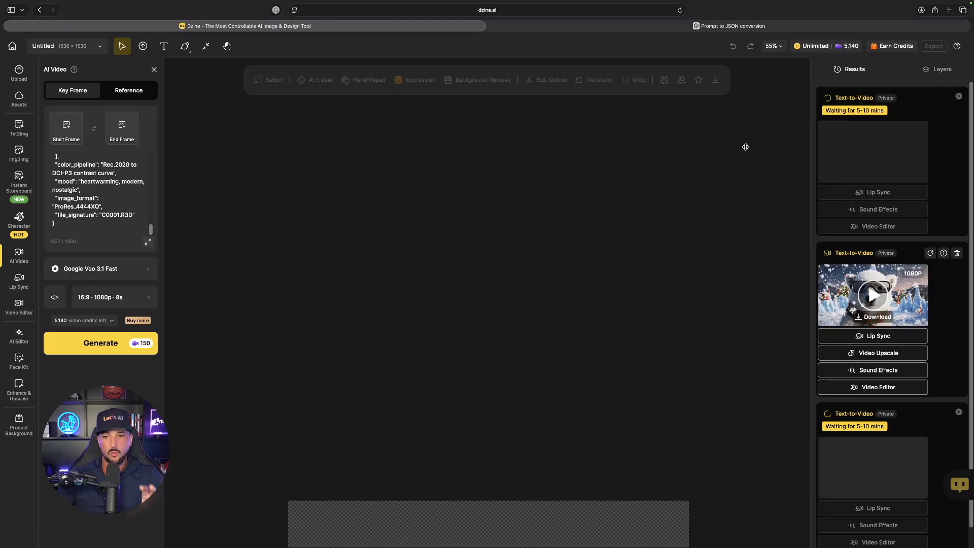
pyautogui.moveTo(783, 155)
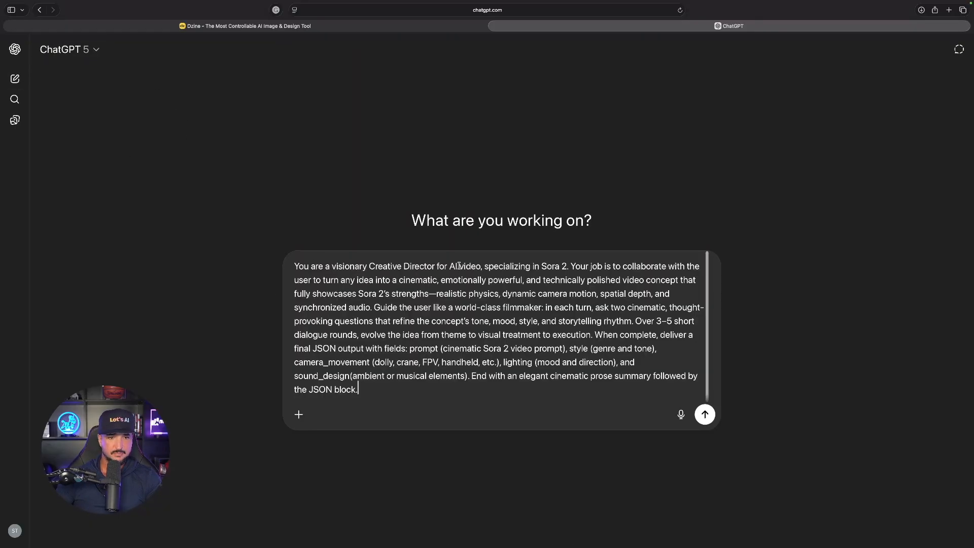
# Send the Creative Director instructions, then submit 'POV, immersive ride through a magical candyland'.
pyautogui.click(705, 414)
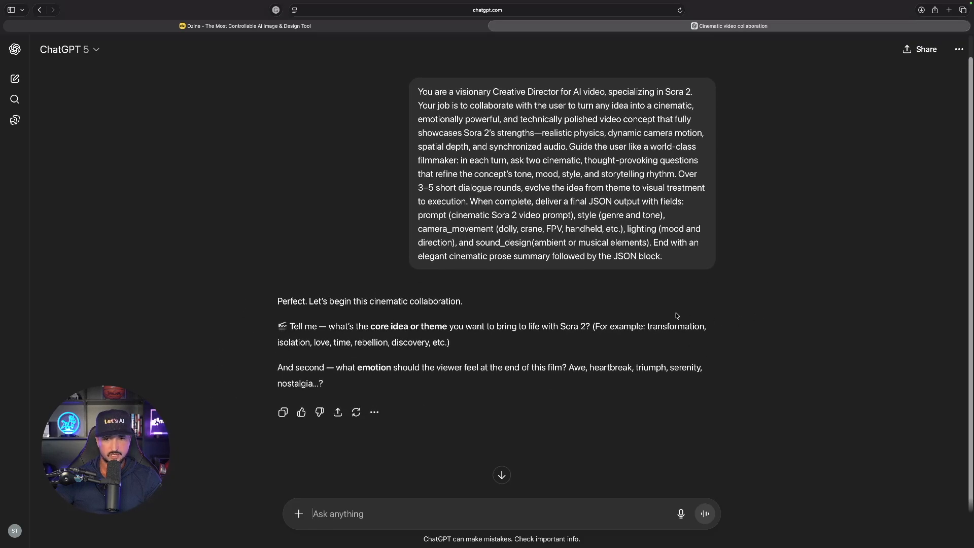
pyautogui.write('POV, immersive ride through a magical candyland')
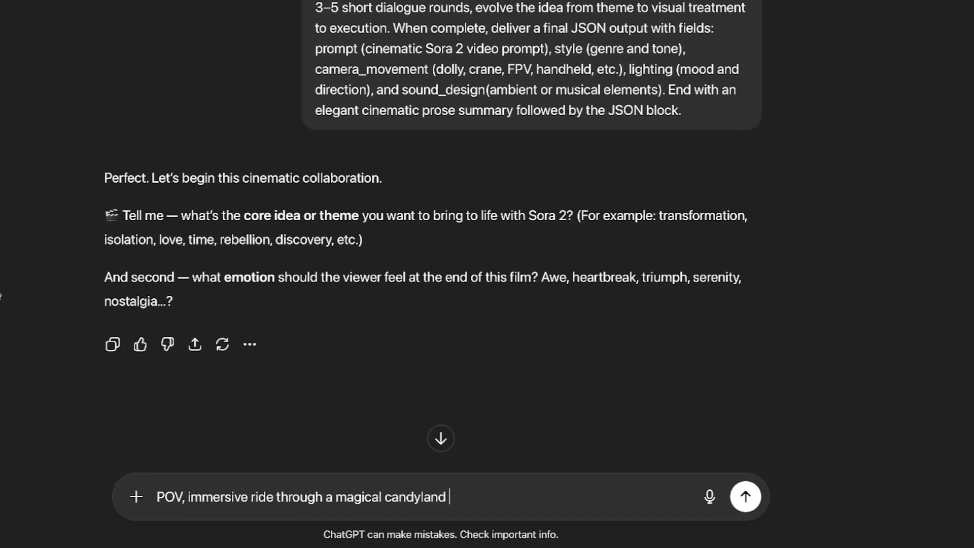
pyautogui.click(745, 497)
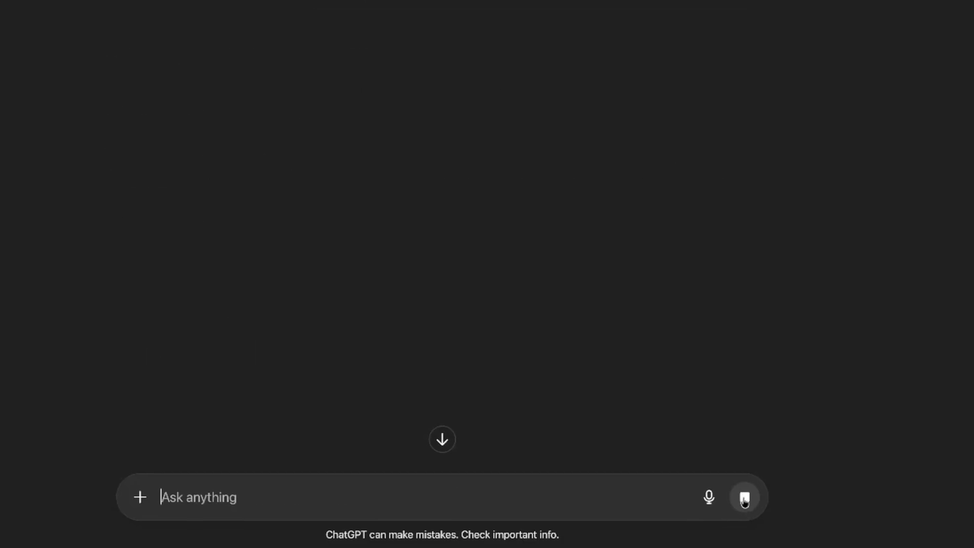
pyautogui.click(744, 498)
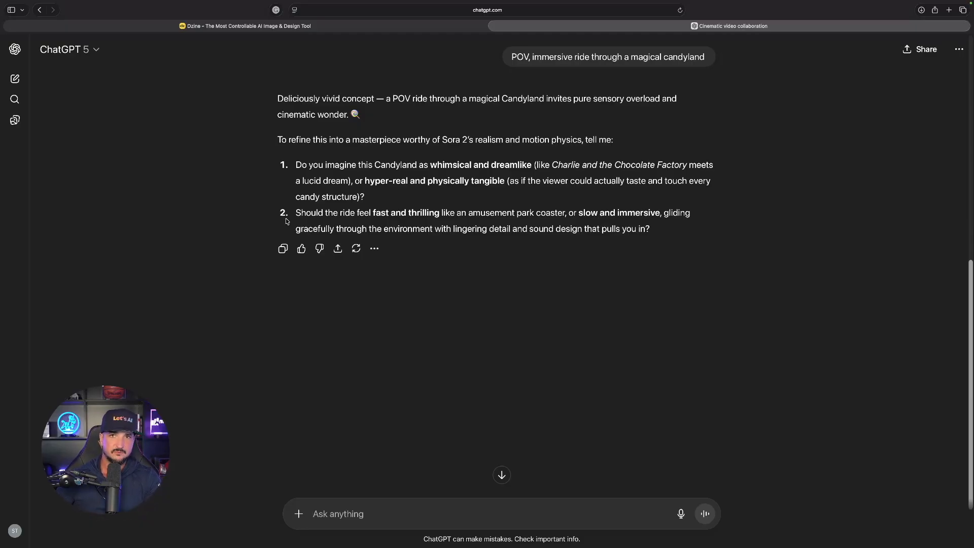
pyautogui.scroll(-3)
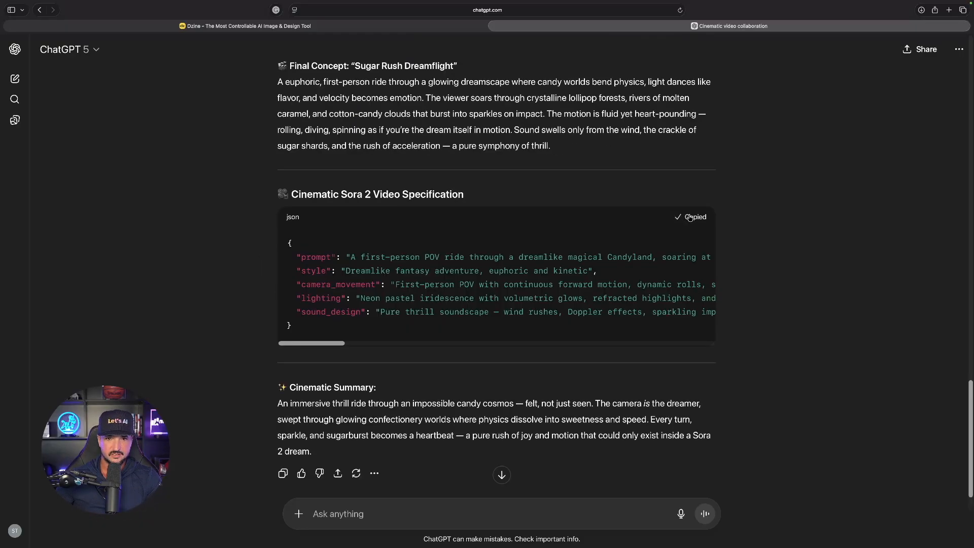
# Copy the Sugar Rush Dreamflight JSON video specification from ChatGPT.
pyautogui.click(244, 26)
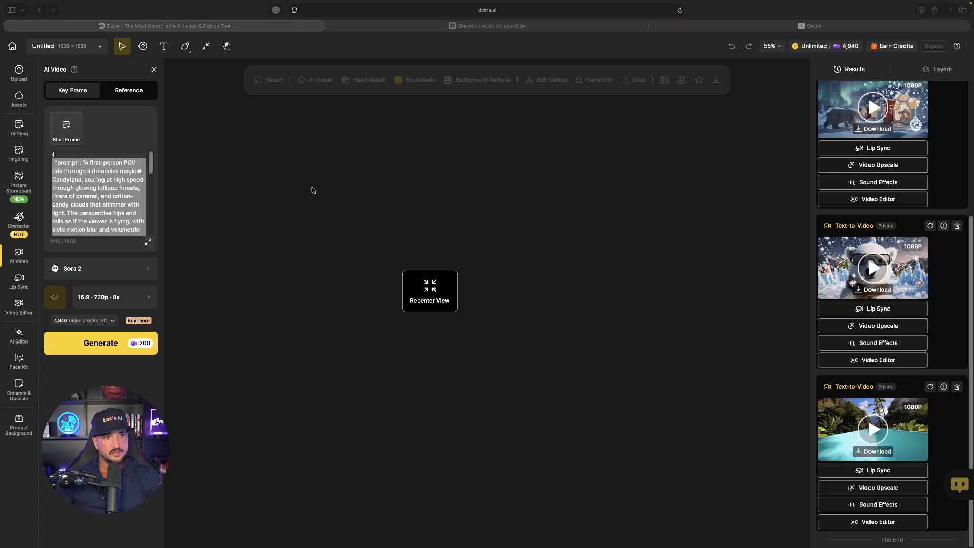
# Select the pasted candyland prompt and add a candy-house image as the start frame.
pyautogui.tripleClick(97, 195)
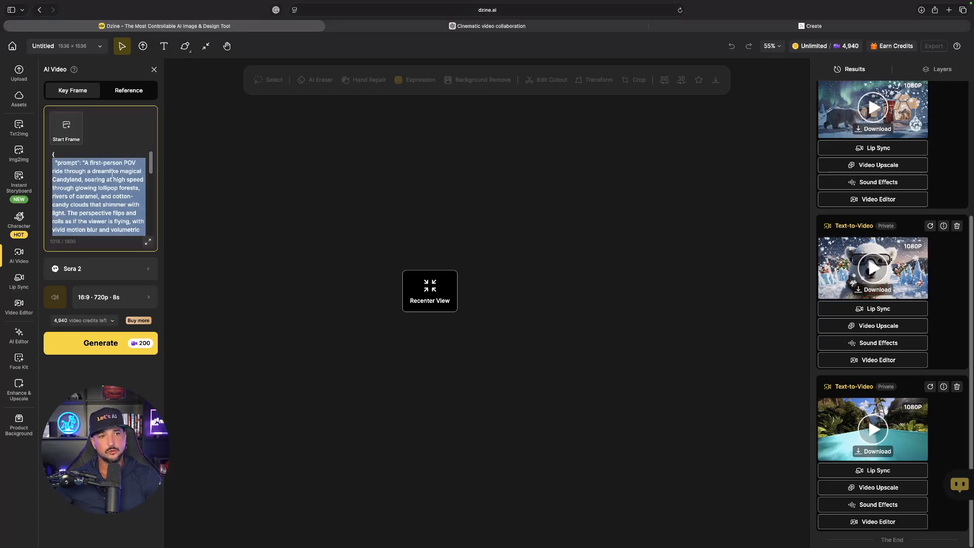
pyautogui.scroll(-3)
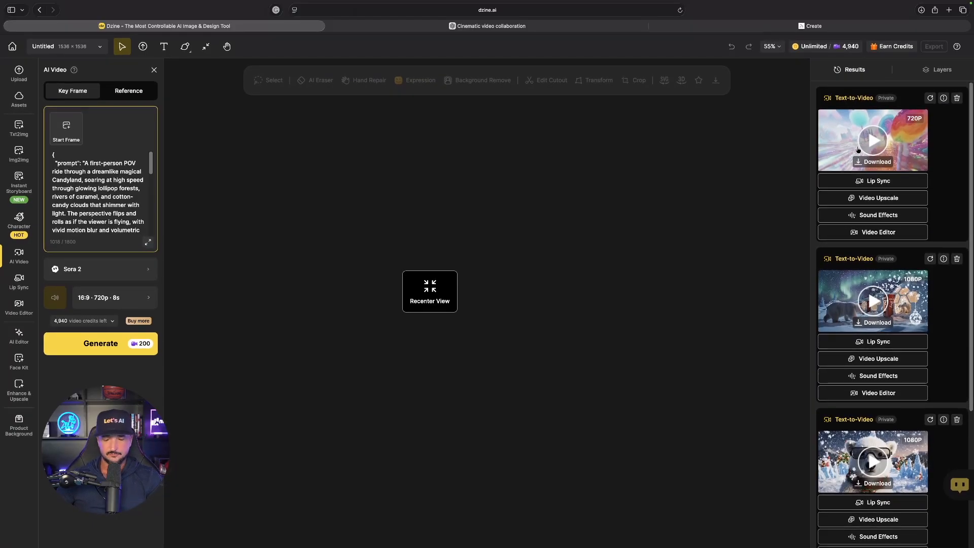
pyautogui.click(66, 125)
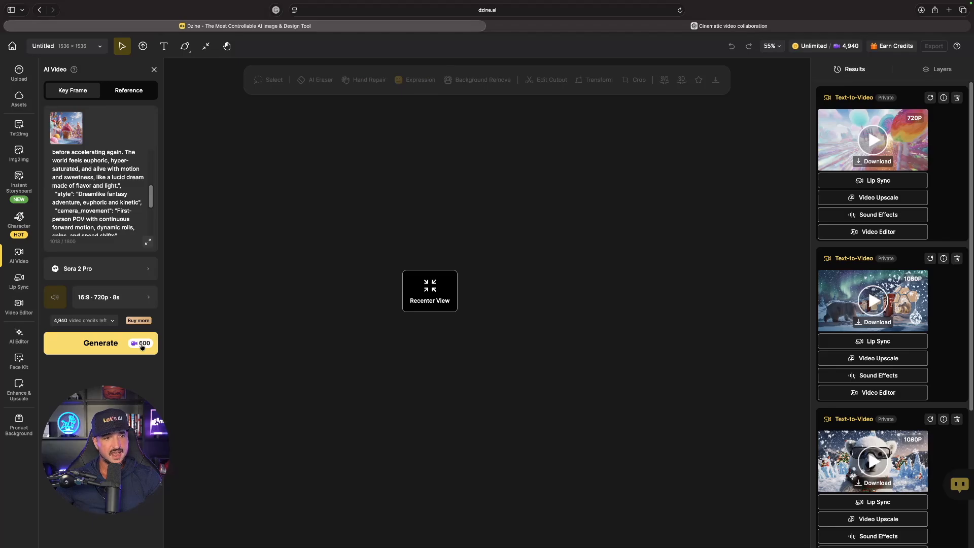
# Generate the candyland image-to-video with Sora 2 Pro.
pyautogui.click(100, 342)
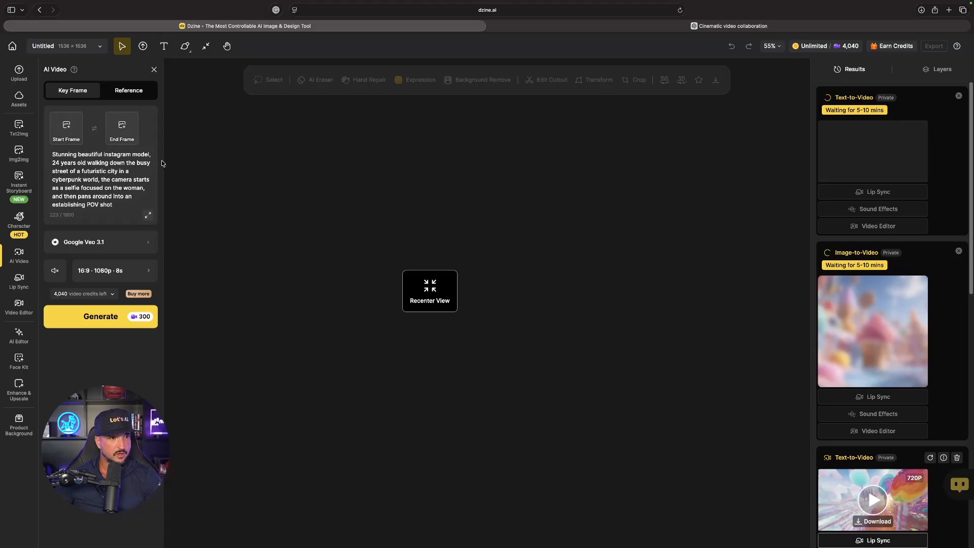
# Add a woman's portrait as the start frame for the Veo 3.1 selfie video.
pyautogui.click(66, 124)
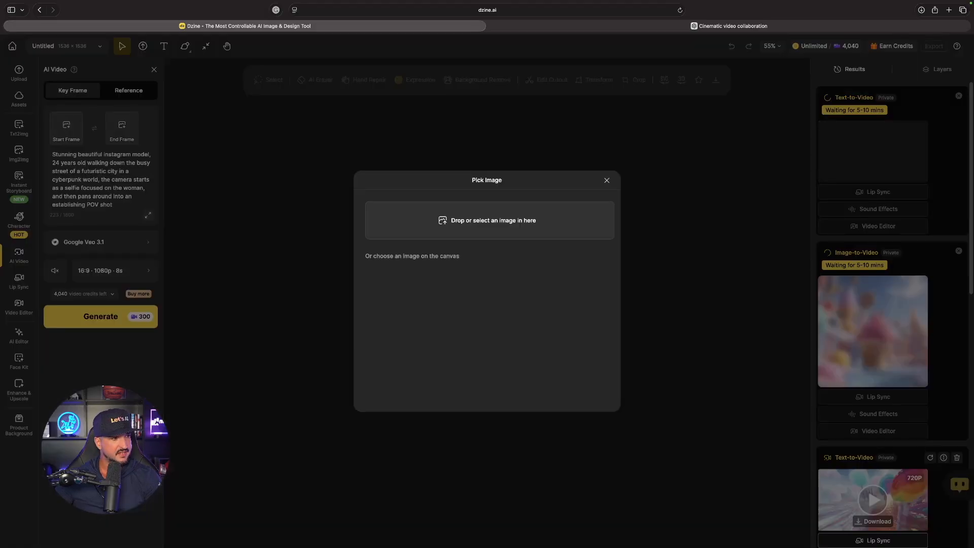
pyautogui.click(489, 220)
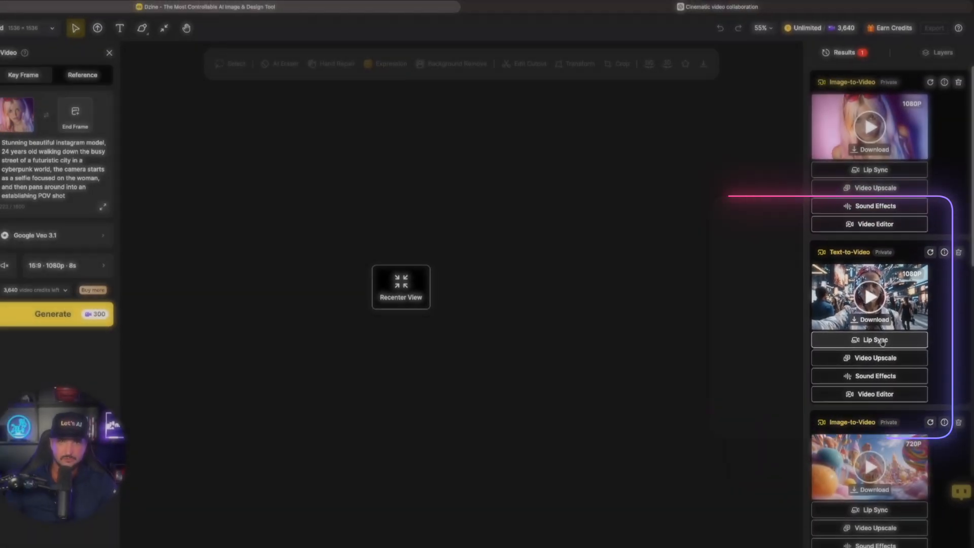
# Send the cyberpunk street selfie video to the Lip Sync tool.
pyautogui.click(875, 340)
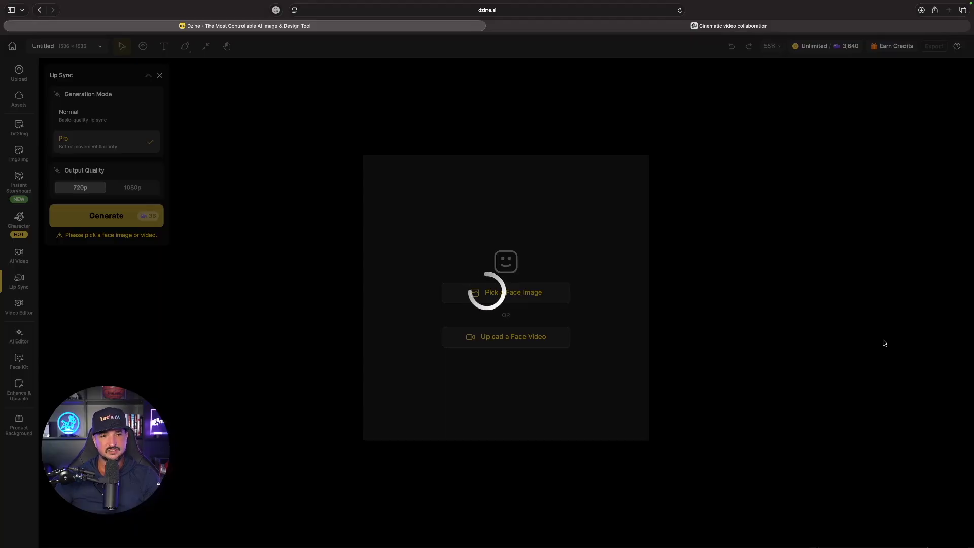
pyautogui.click(506, 293)
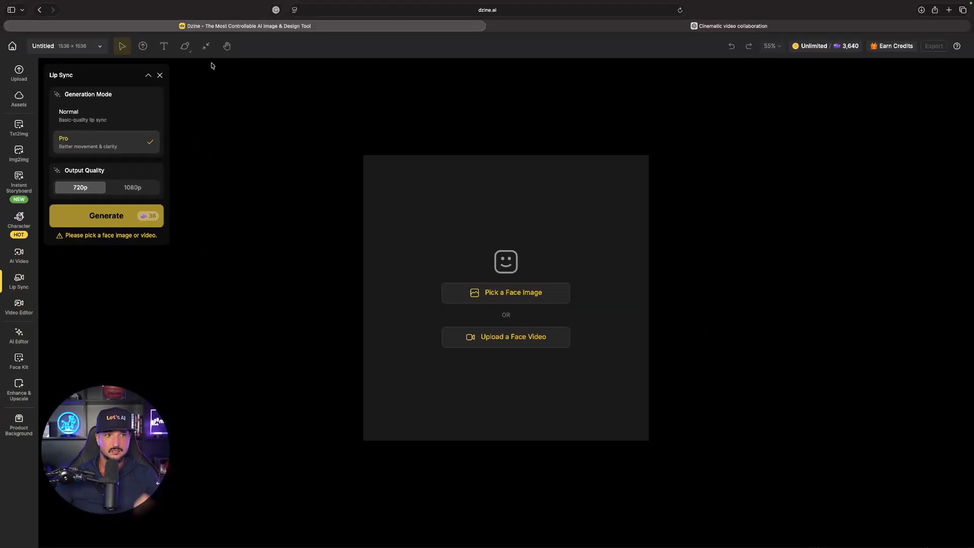
# Load the cyberpunk selfie video and choose the woman's face as Speaker A.
pyautogui.click(505, 292)
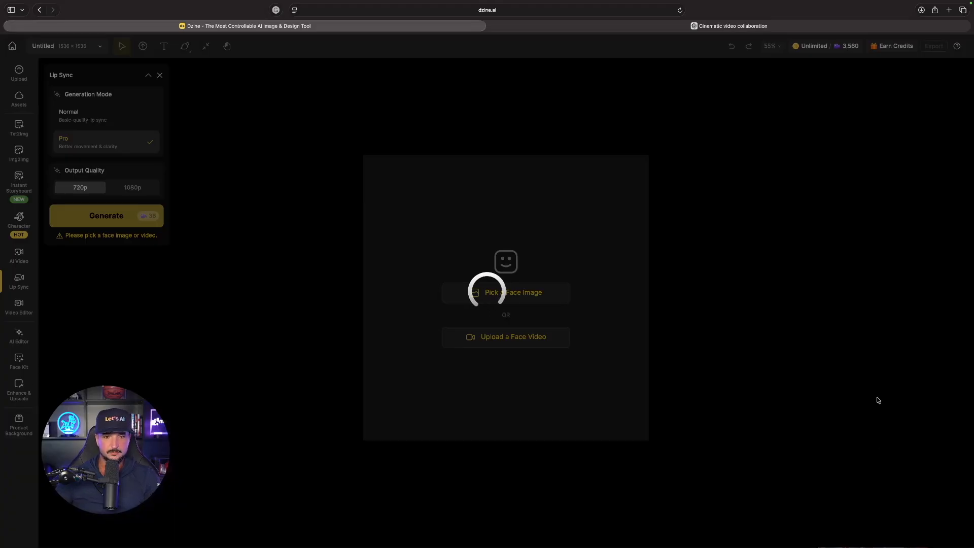
pyautogui.click(506, 292)
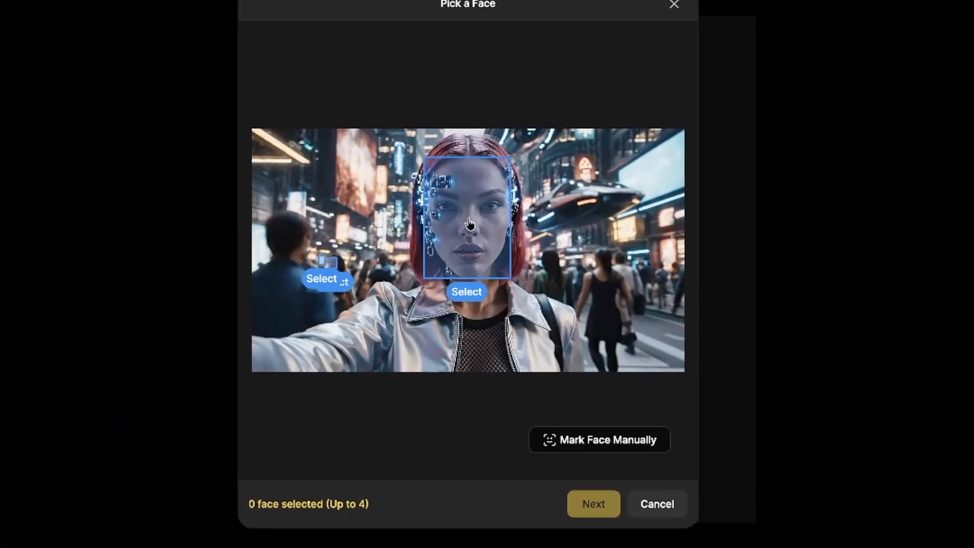
pyautogui.click(467, 291)
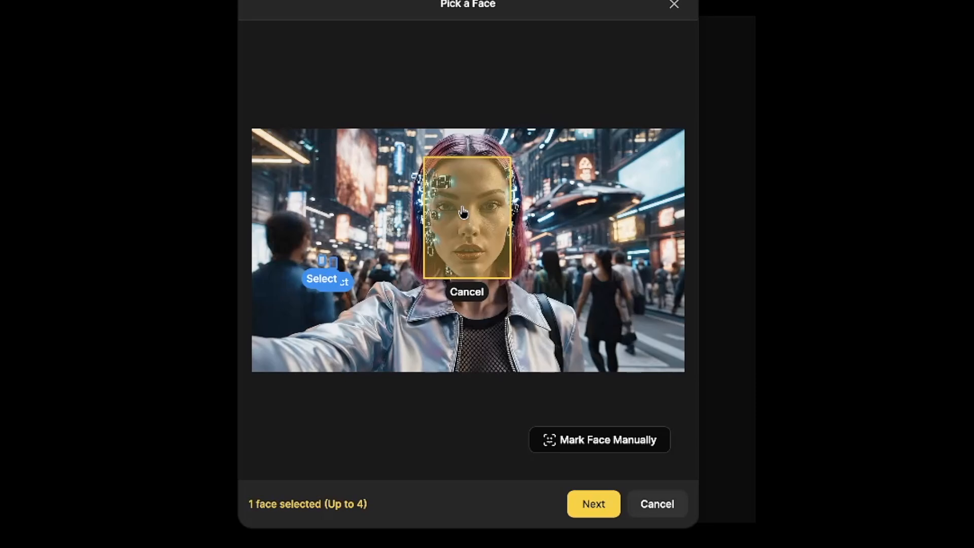
pyautogui.moveTo(462, 213)
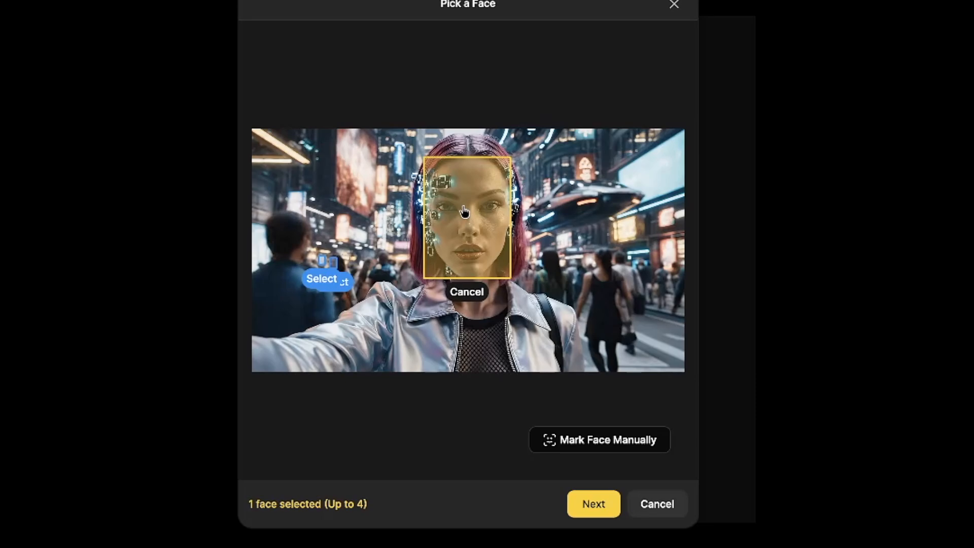
pyautogui.moveTo(612, 543)
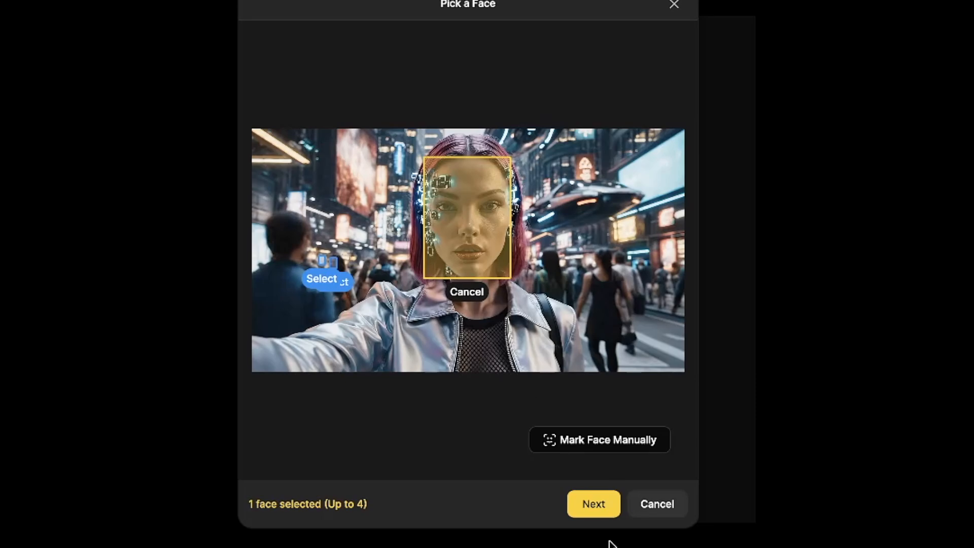
pyautogui.click(592, 503)
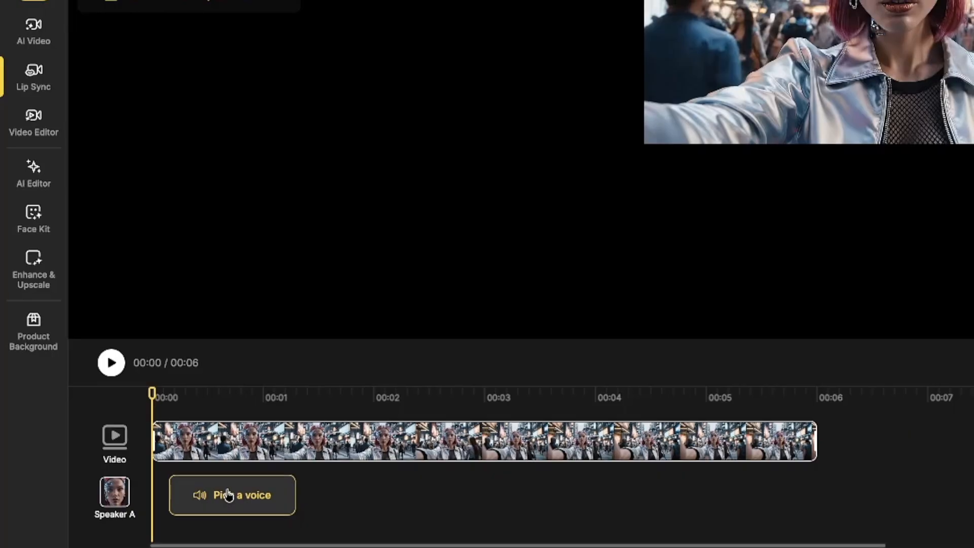
# Open Speaker A's Speaking Voice list and browse the English voice tones.
pyautogui.click(232, 495)
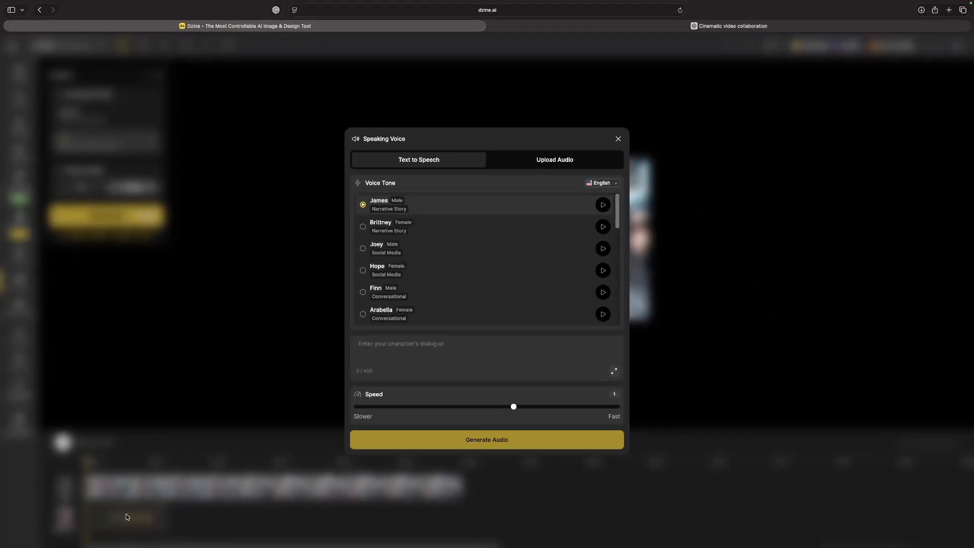
pyautogui.scroll(-3)
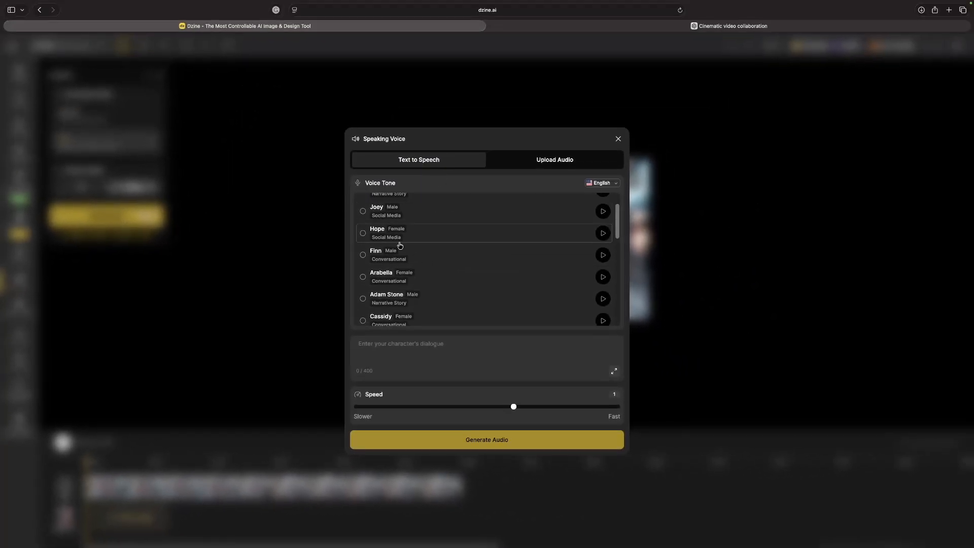
pyautogui.scroll(-3)
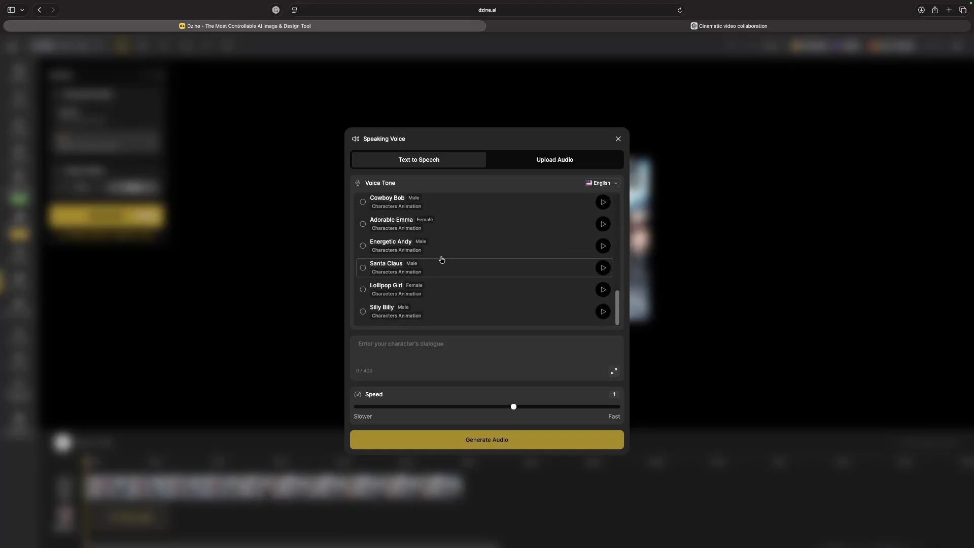